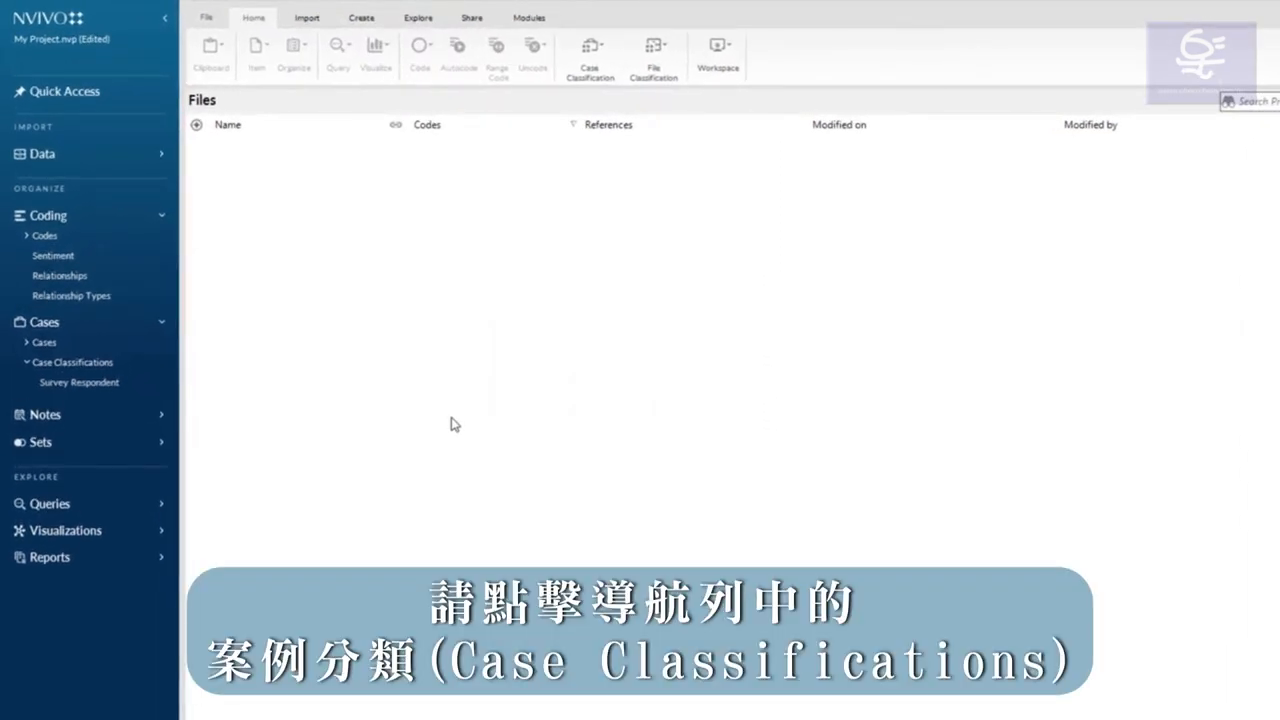
mouse_move(132, 381)
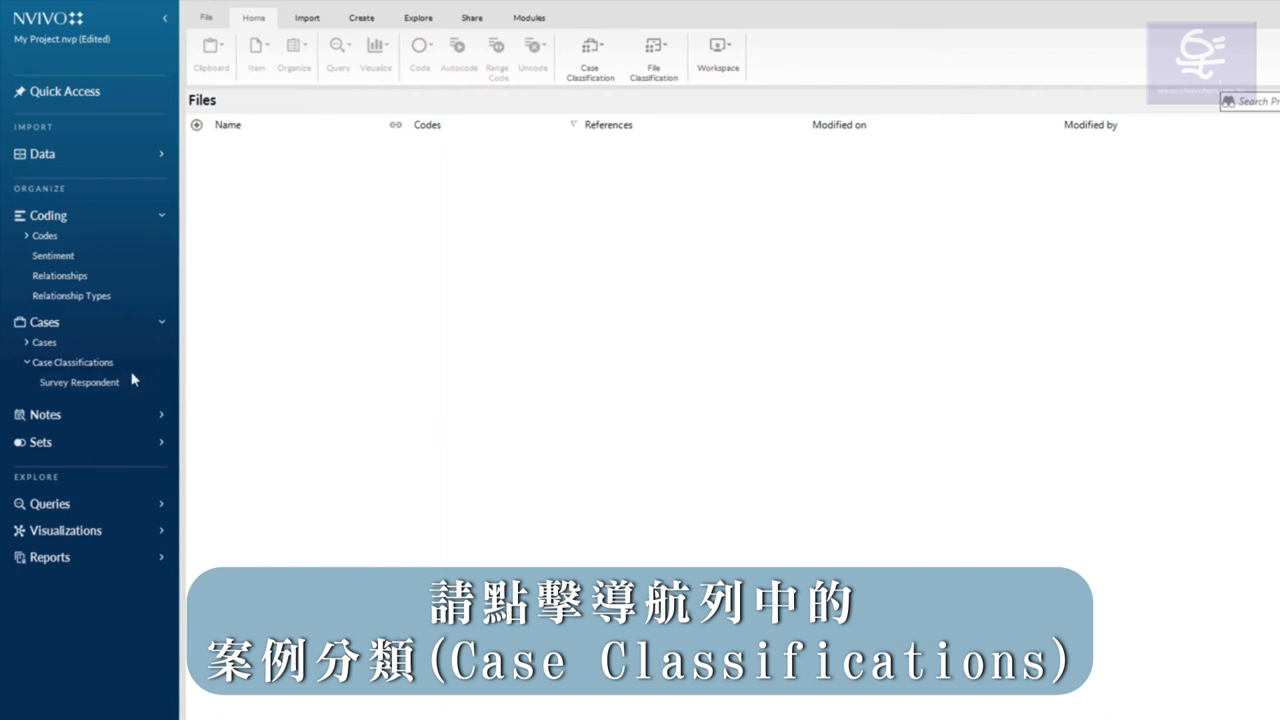
- Show the Case Classifications list and start a new classification
left_click(72, 362)
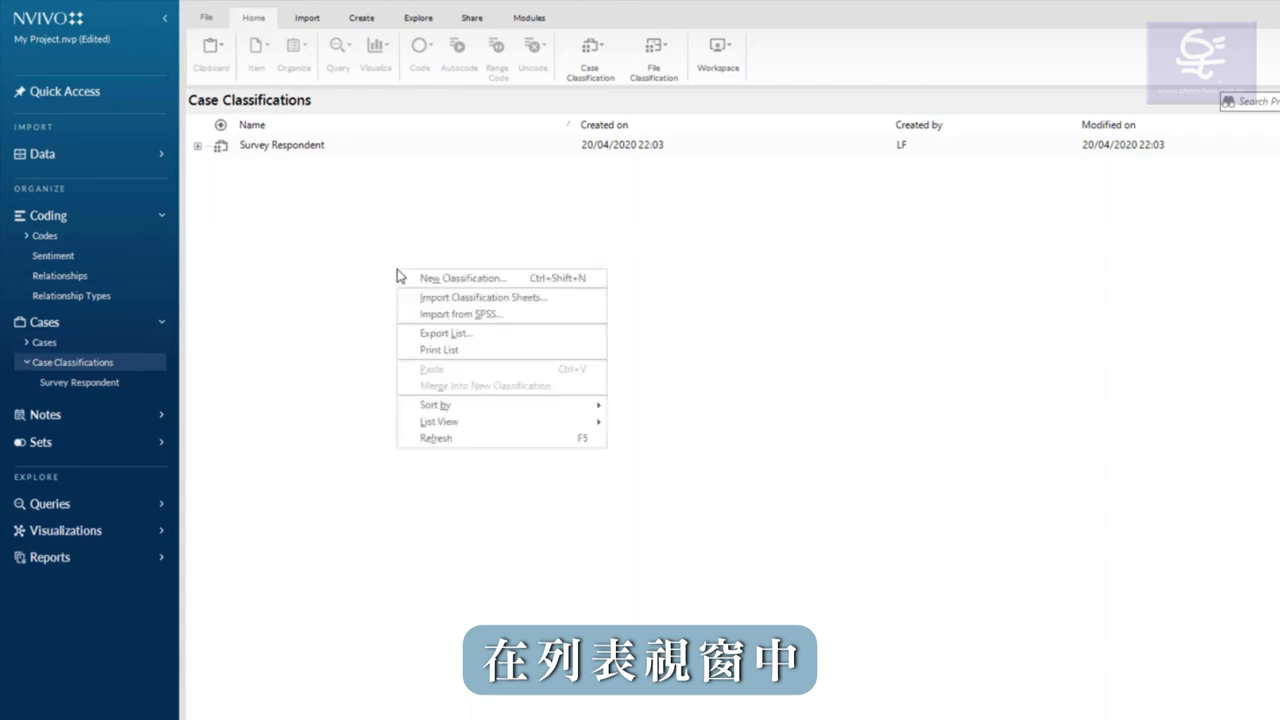
mouse_move(497, 278)
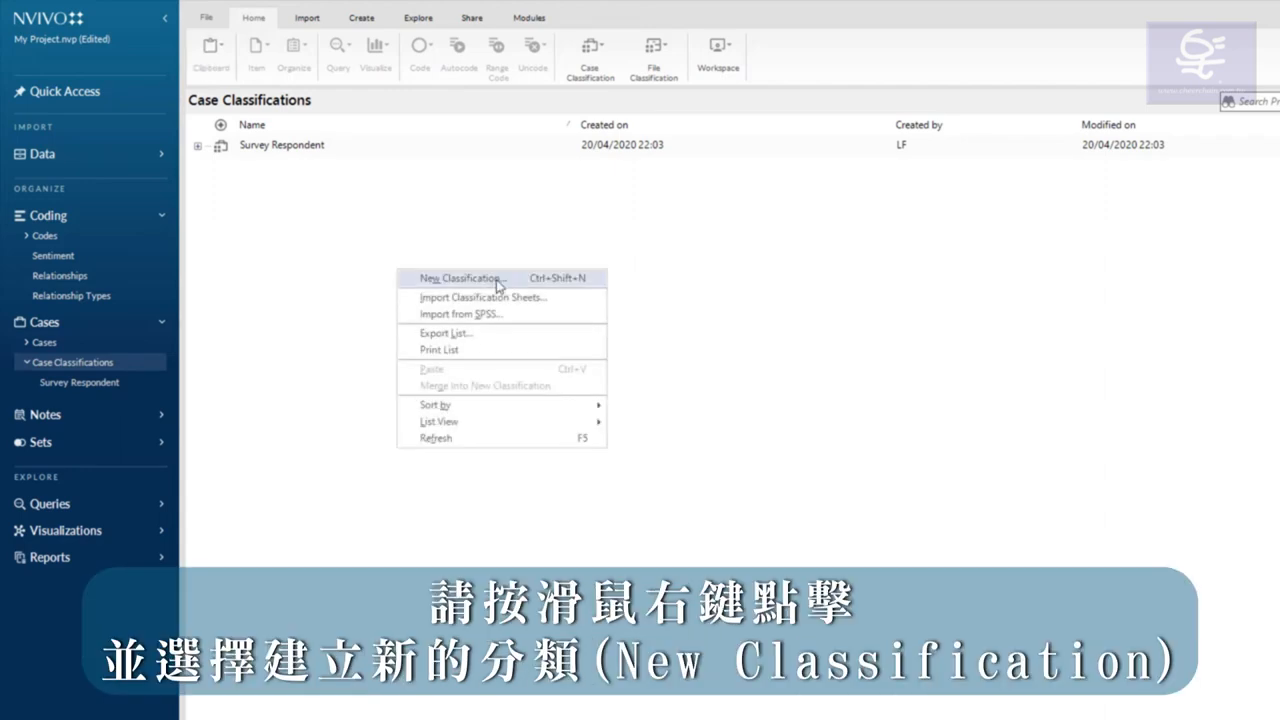
left_click(462, 278)
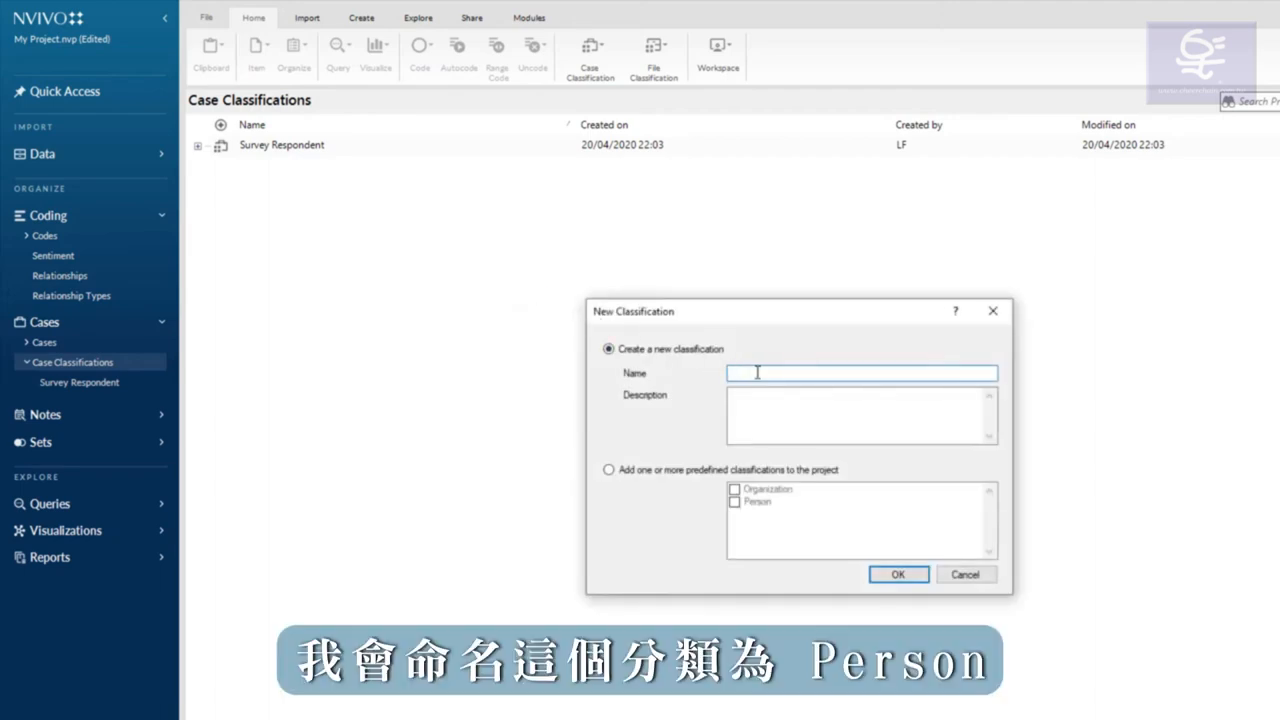
- Name the new case classification 'Person' and confirm it
type("Person")
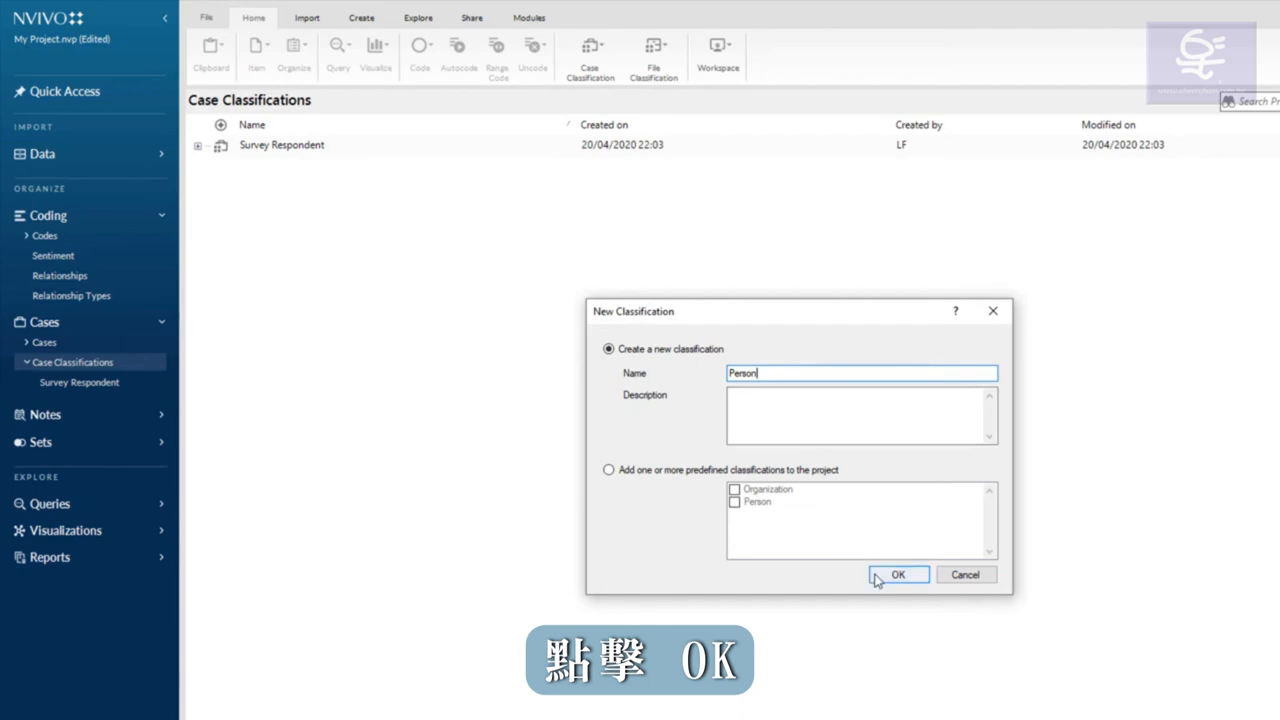
left_click(897, 574)
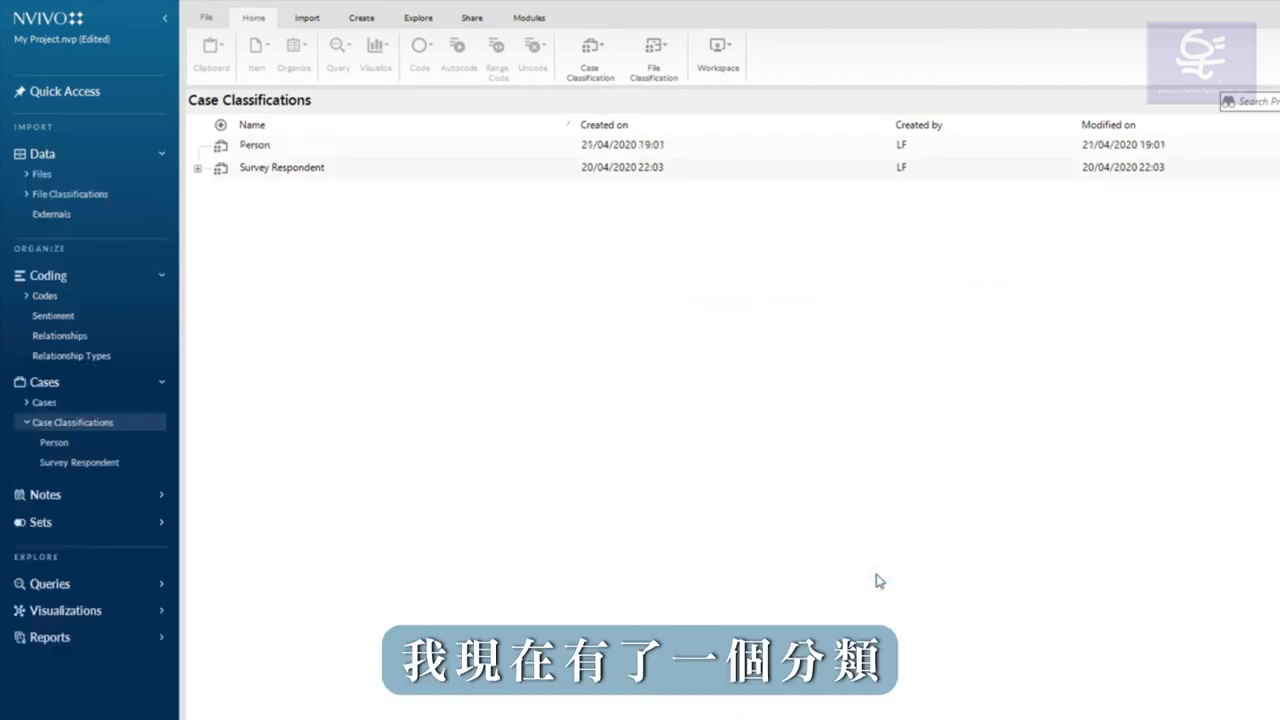